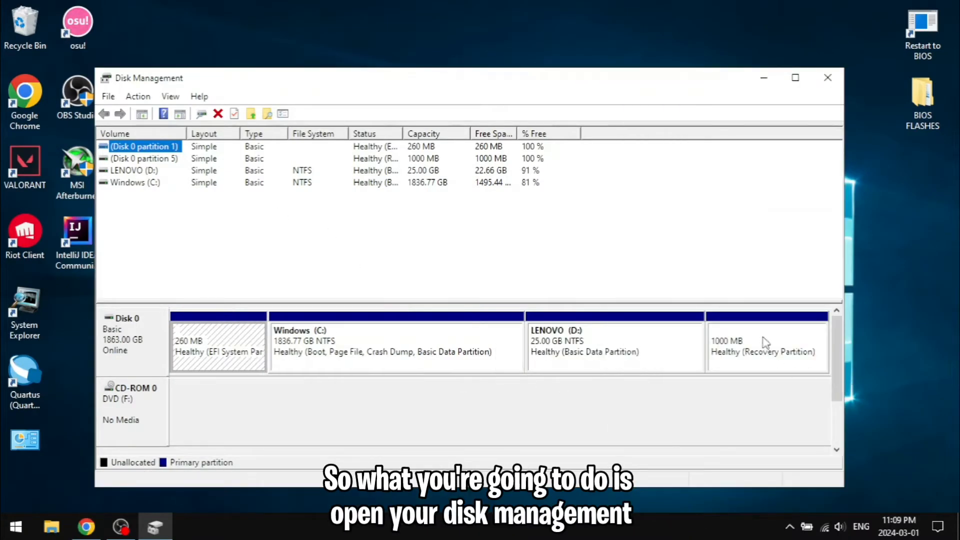
Confirm C: offers no shrinkable space, then disable system protection on Windows (C:)
right_click(364, 345)
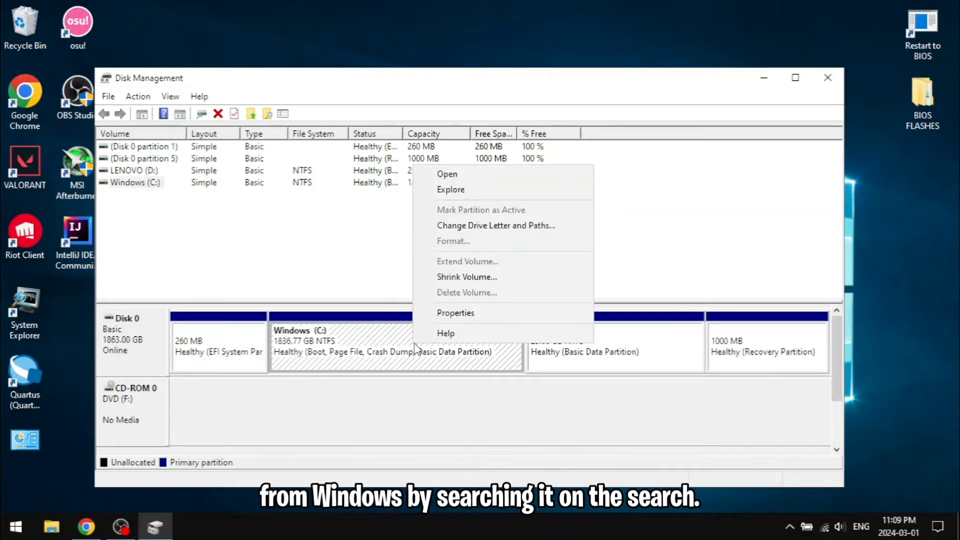
mouse_move(478, 284)
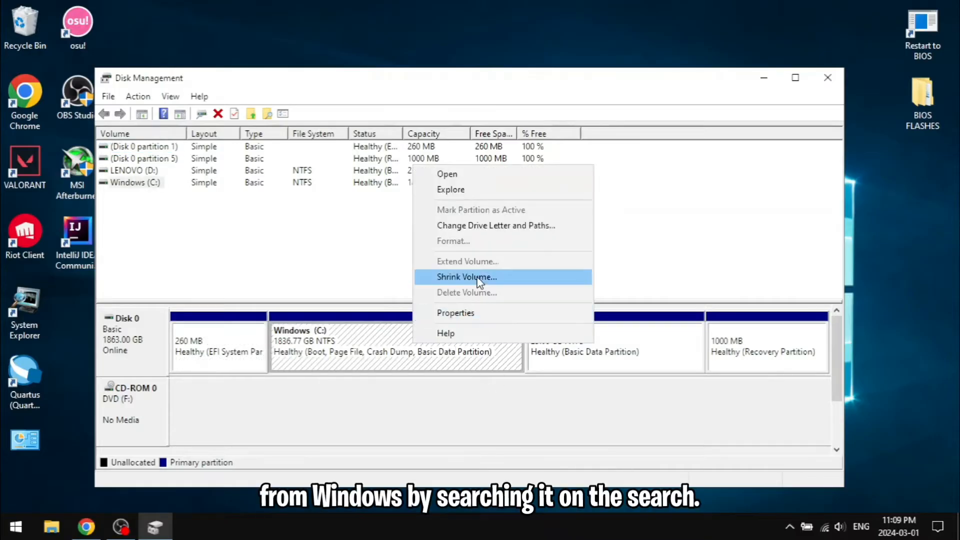
left_click(466, 276)
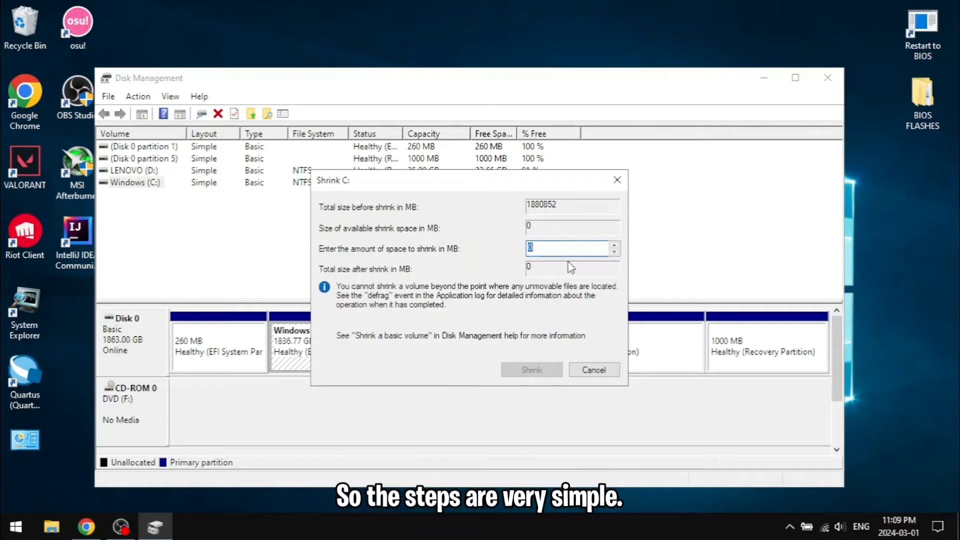
left_click(593, 369)
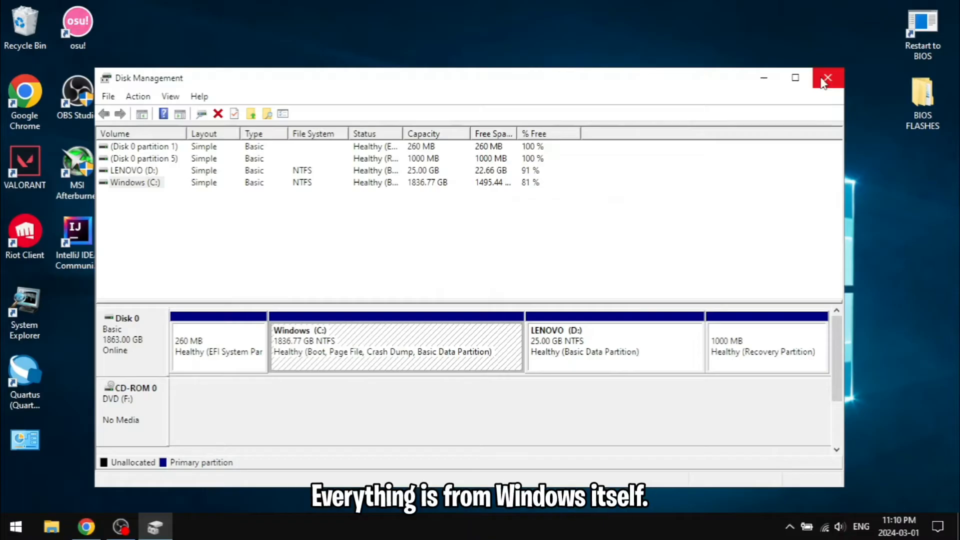
left_click(828, 77)
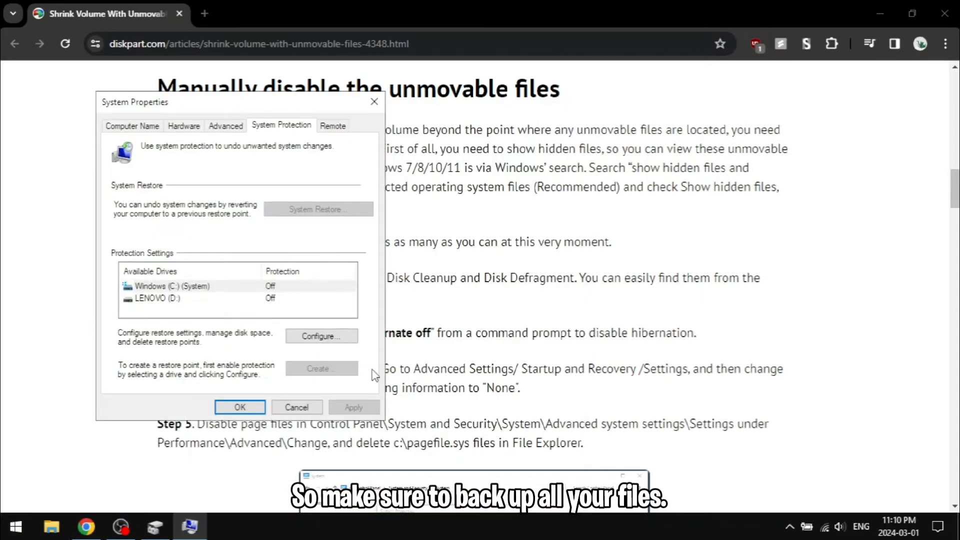
left_click(322, 336)
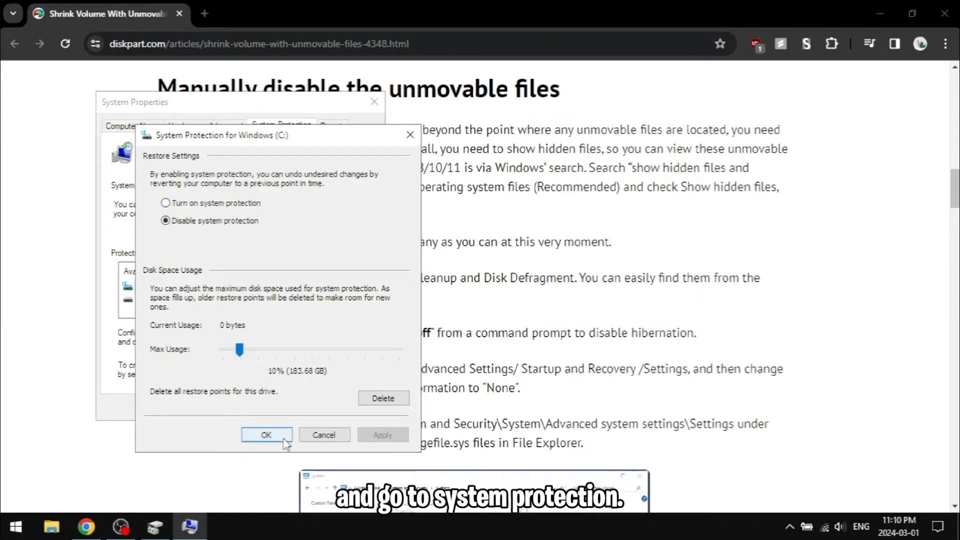
left_click(266, 435)
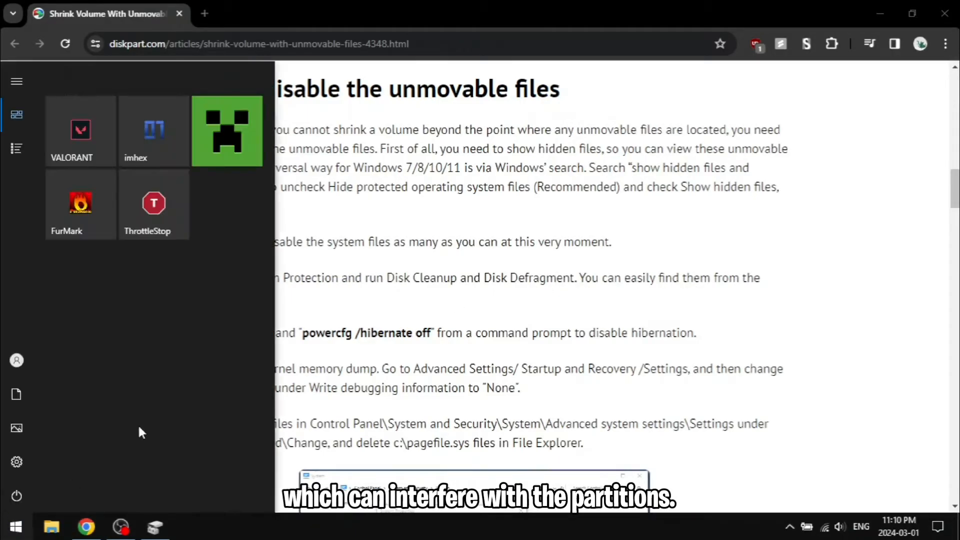
Launch Disk Cleanup for Windows (C:) and rescan including system files
type("disk cle")
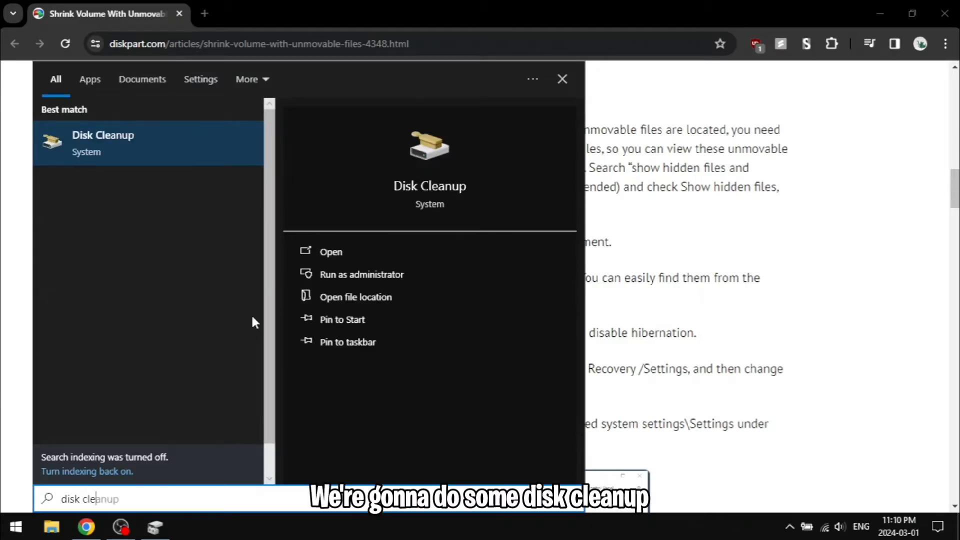
left_click(331, 252)
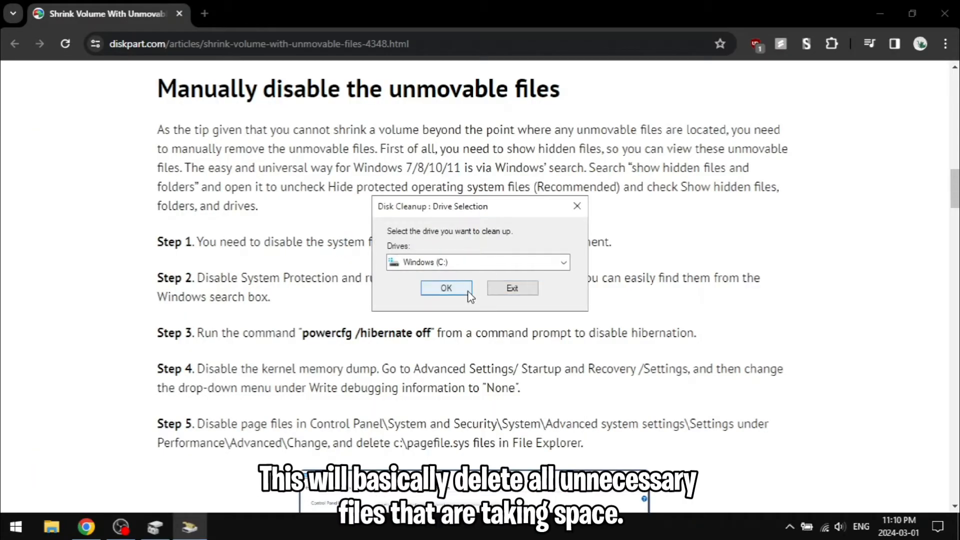
left_click(446, 288)
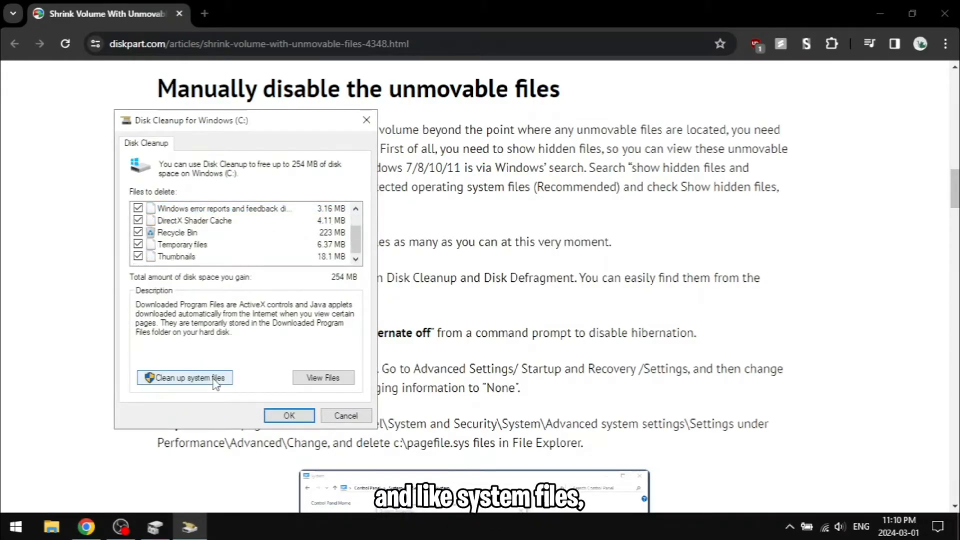
left_click(185, 377)
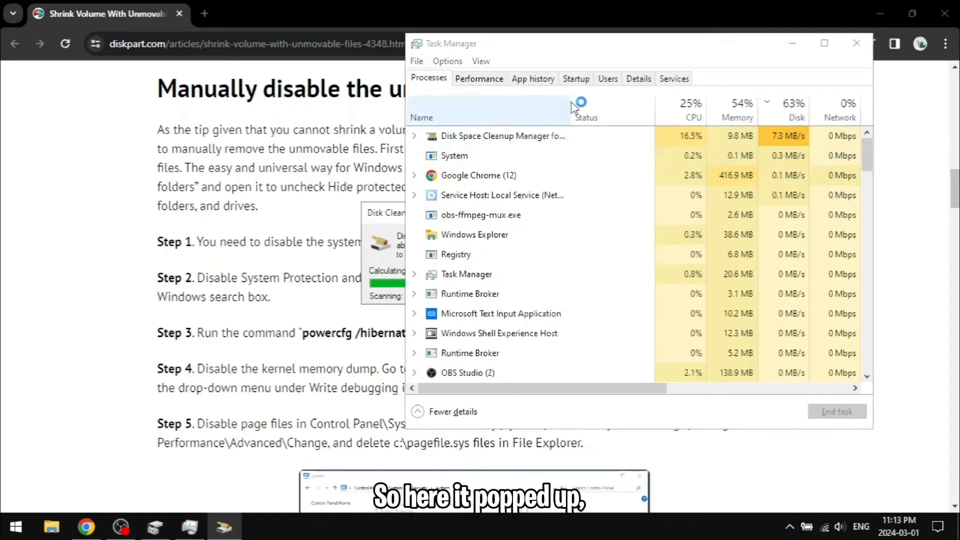
Tick every category, including Windows Update Cleanup and previous Windows installations, totalling 77.7 GB
left_click(855, 42)
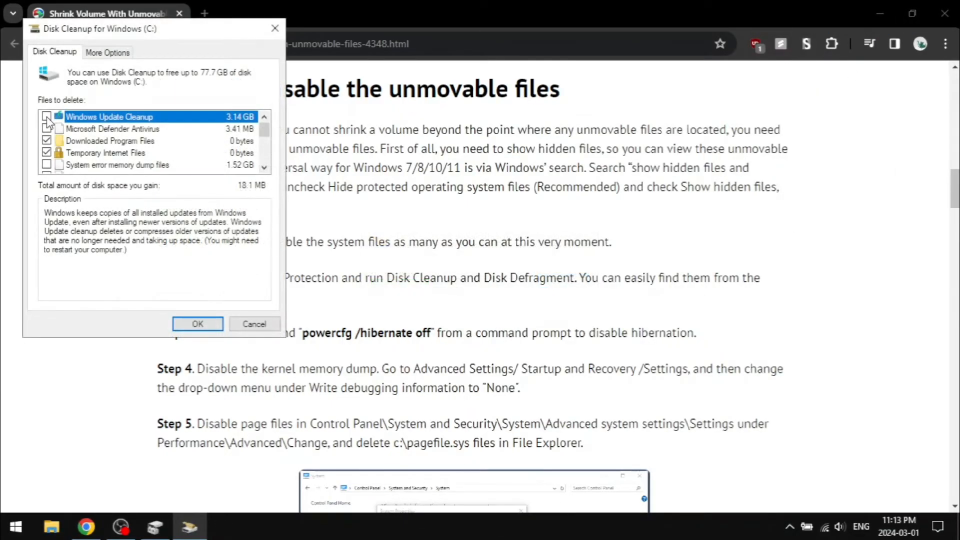
left_click(44, 116)
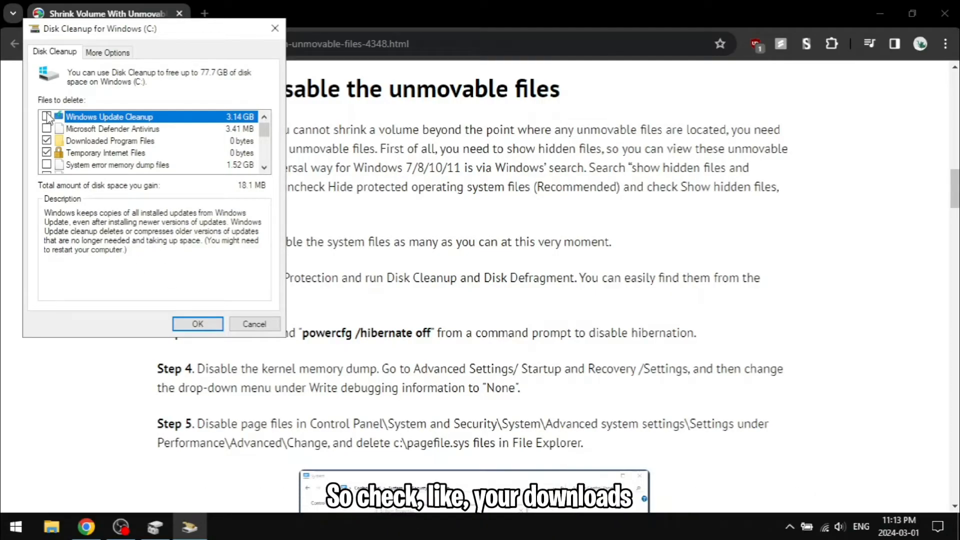
left_click(46, 116)
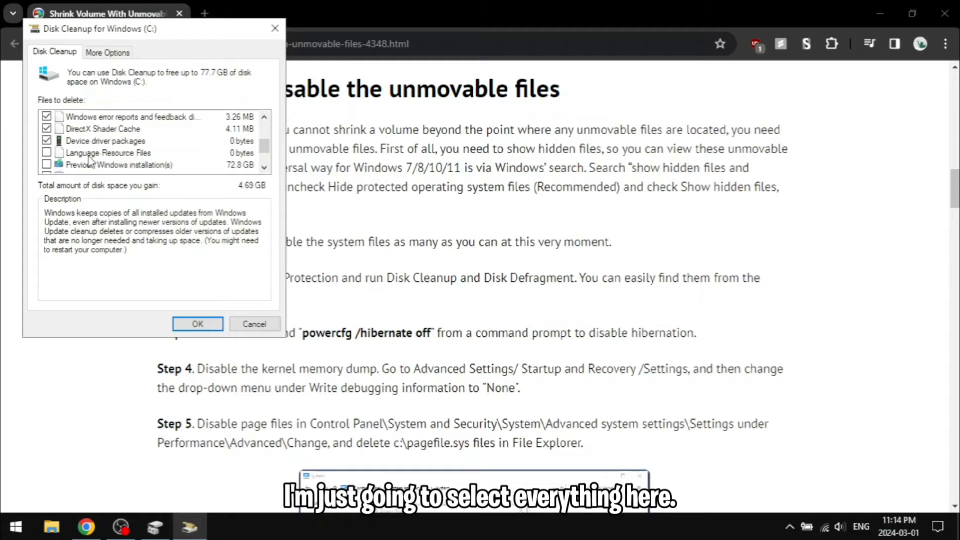
left_click(46, 153)
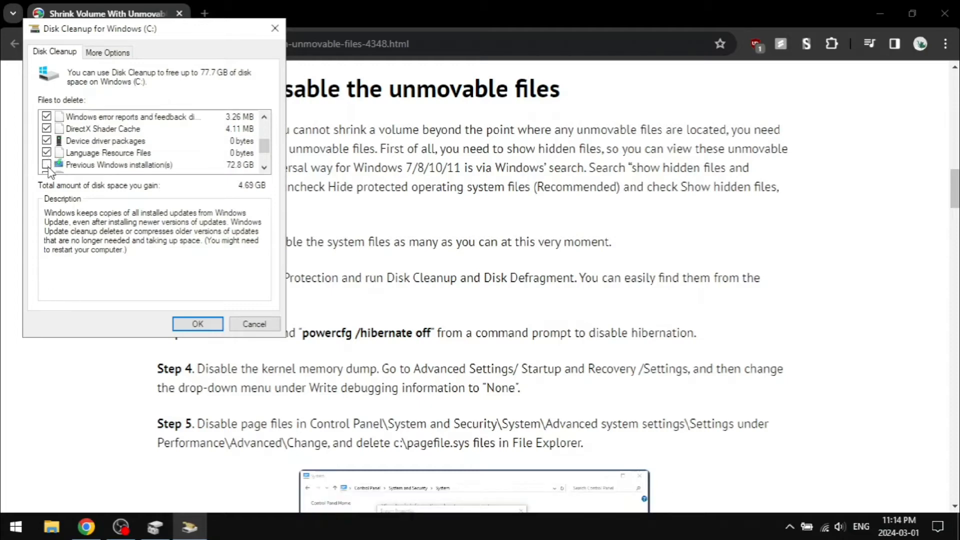
left_click(116, 165)
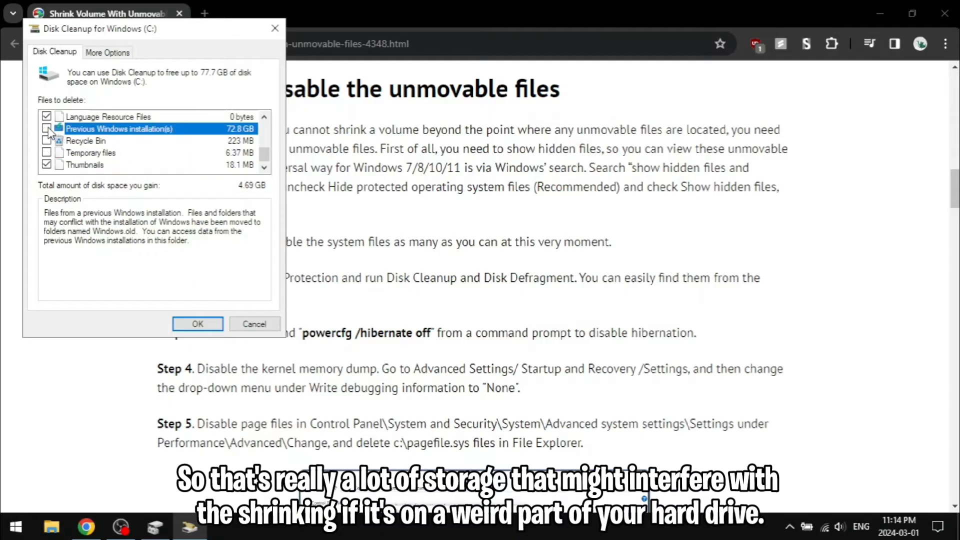
left_click(46, 128)
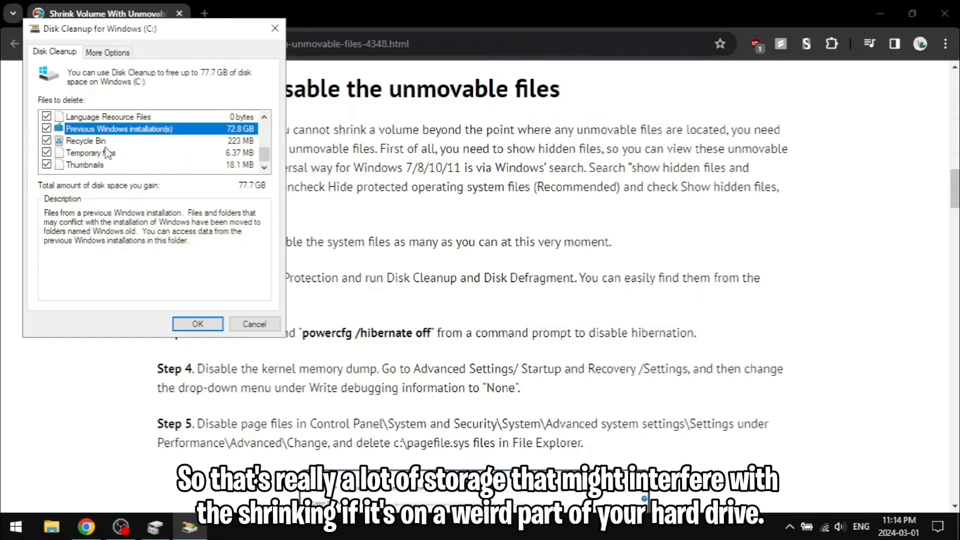
left_click(107, 52)
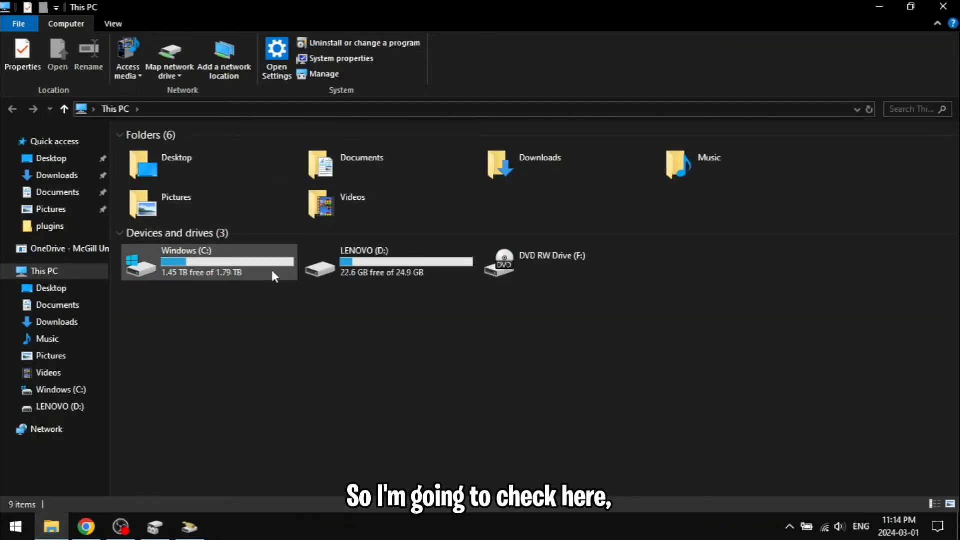
Open Windows (C:) and browse into Windows.old's Users folder in File Explorer
double_click(208, 261)
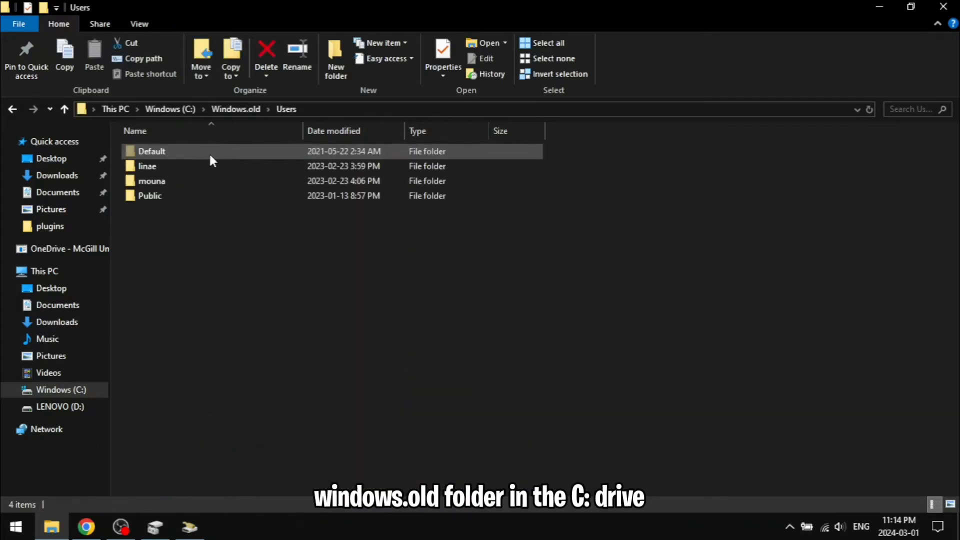
left_click(150, 196)
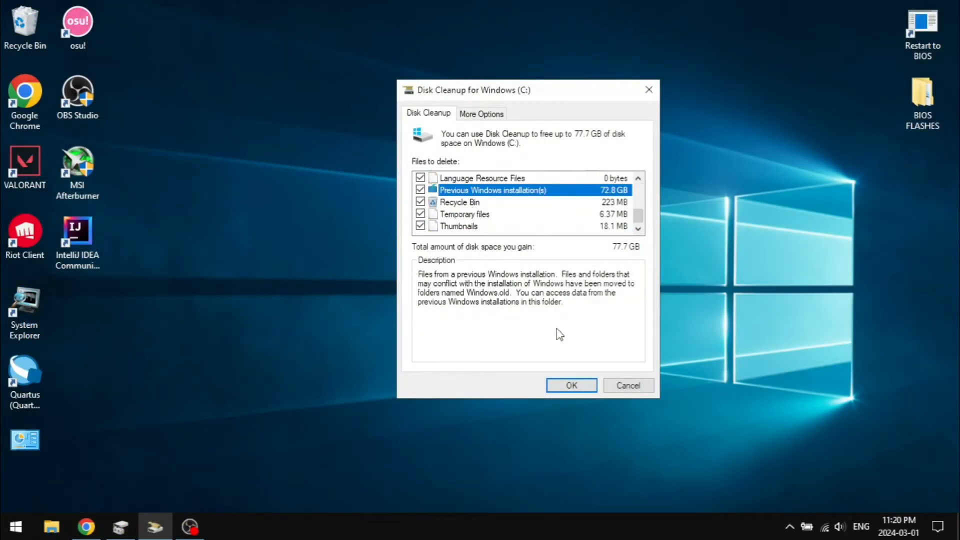
Run Disk Cleanup and confirm permanently deleting the 77.7 GB of selected files
left_click(571, 385)
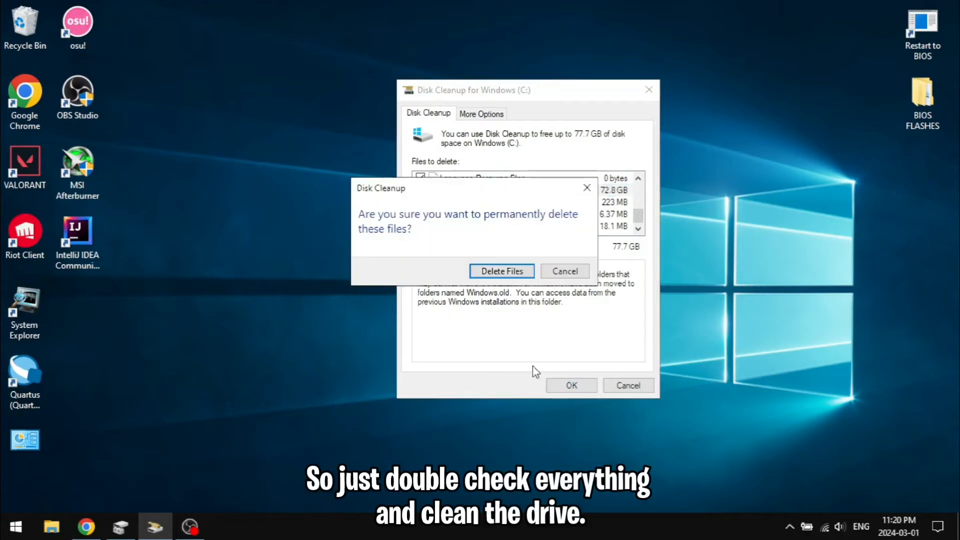
left_click(501, 271)
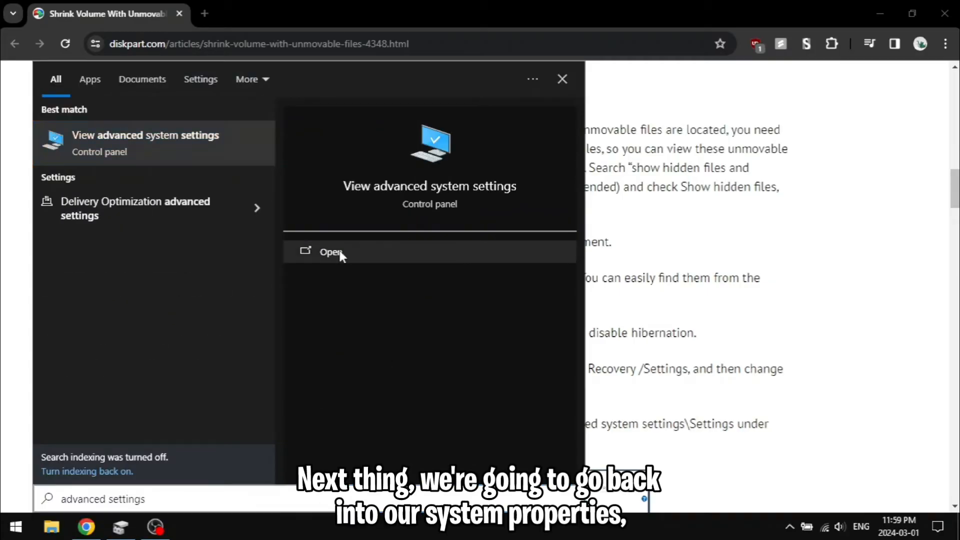
Set Startup and Recovery 'Write debugging information' to (none) and apply
left_click(331, 251)
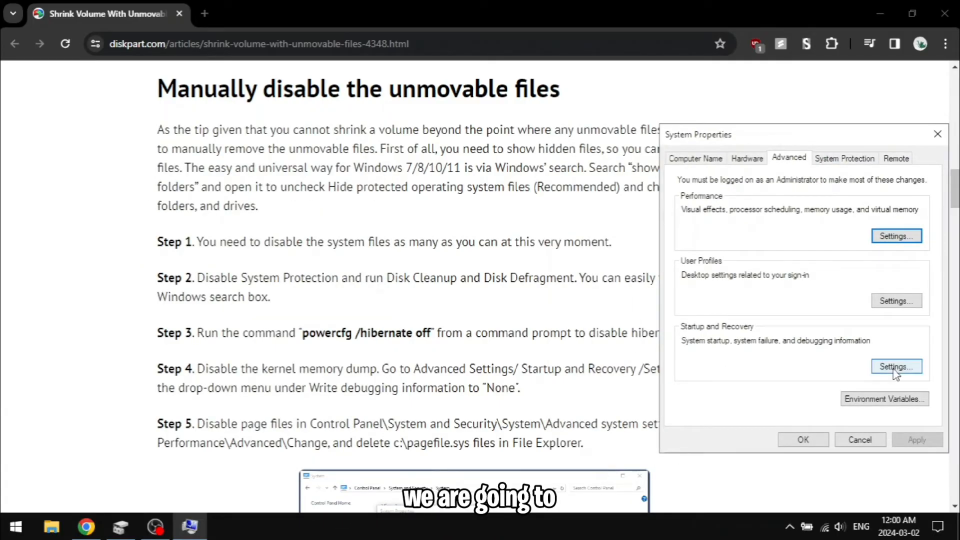
left_click(896, 366)
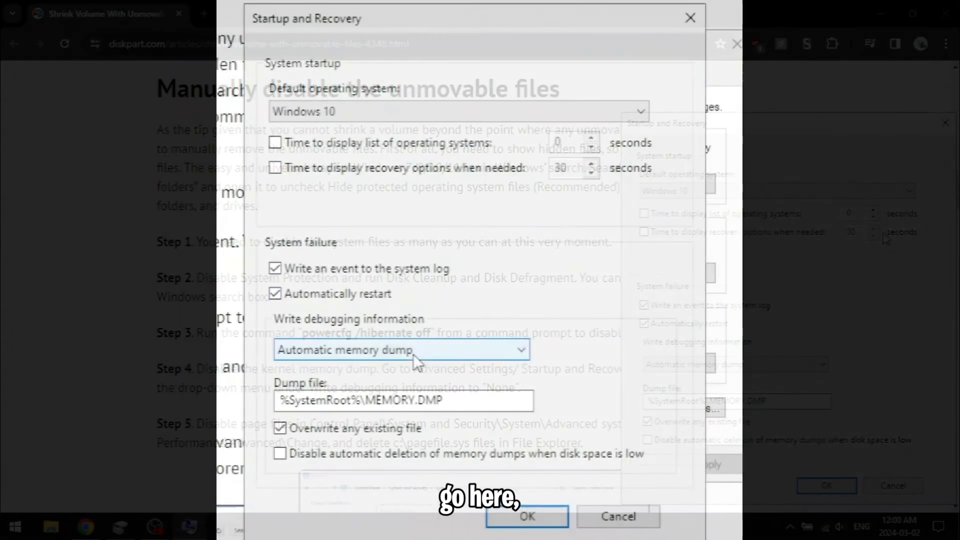
left_click(401, 350)
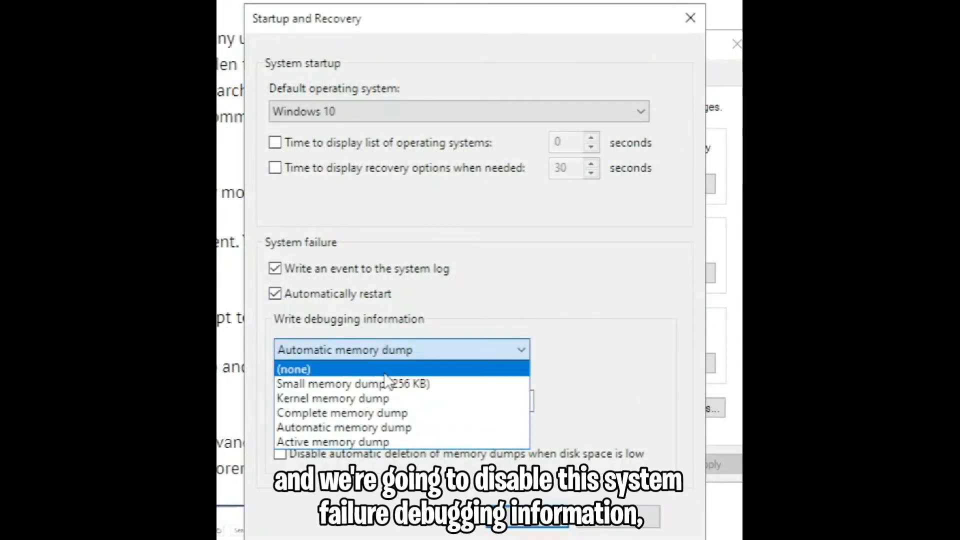
left_click(294, 369)
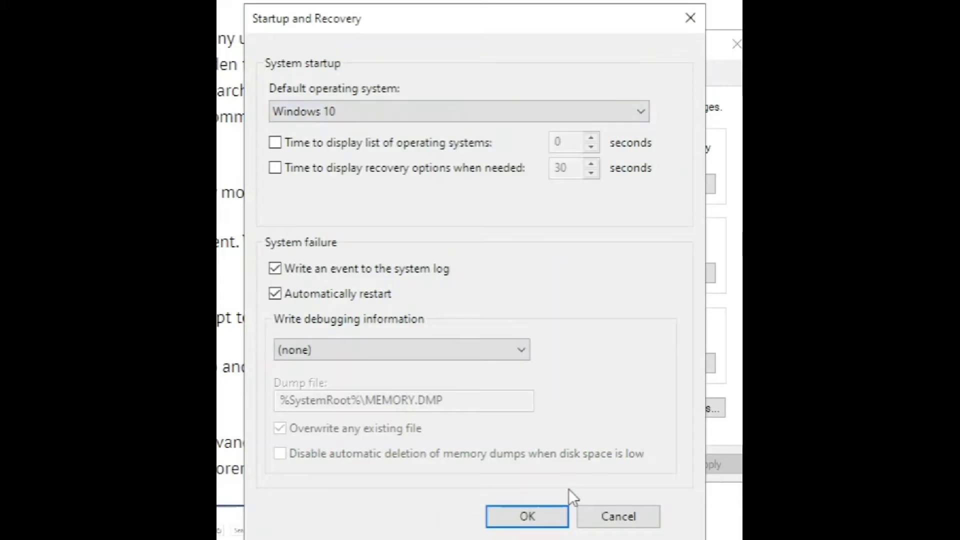
left_click(527, 529)
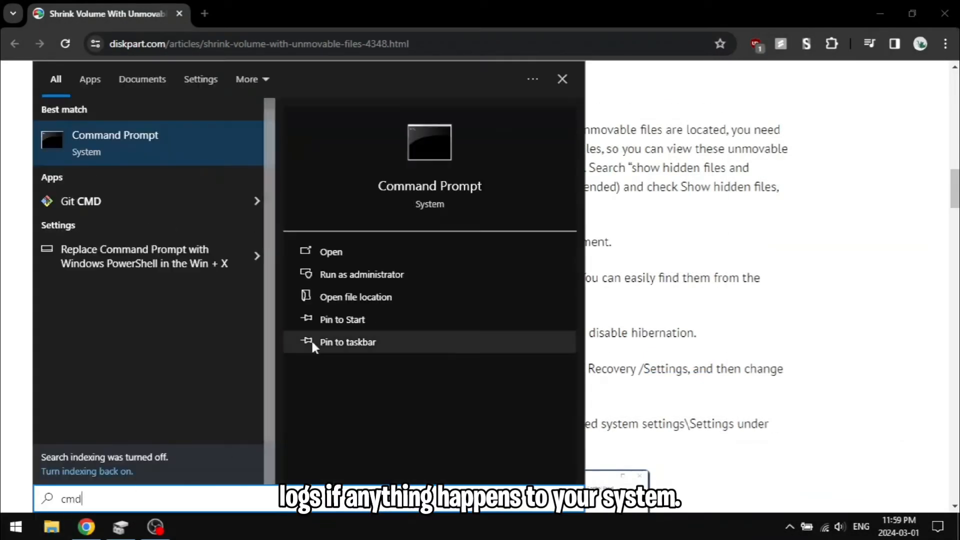
mouse_move(341, 274)
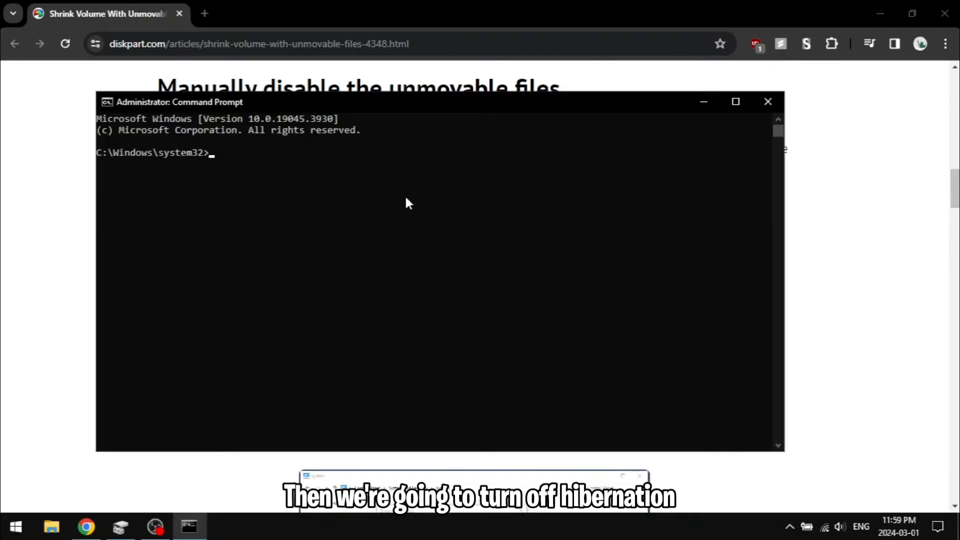
Run powercfg /hibernate off in the administrator Command Prompt, then close it
type("po")
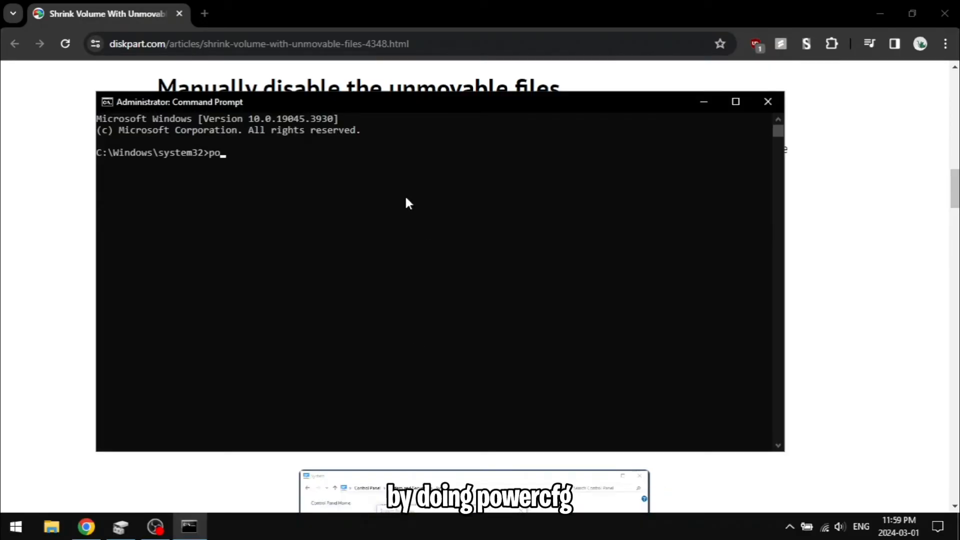
type("wercfg /hiberna")
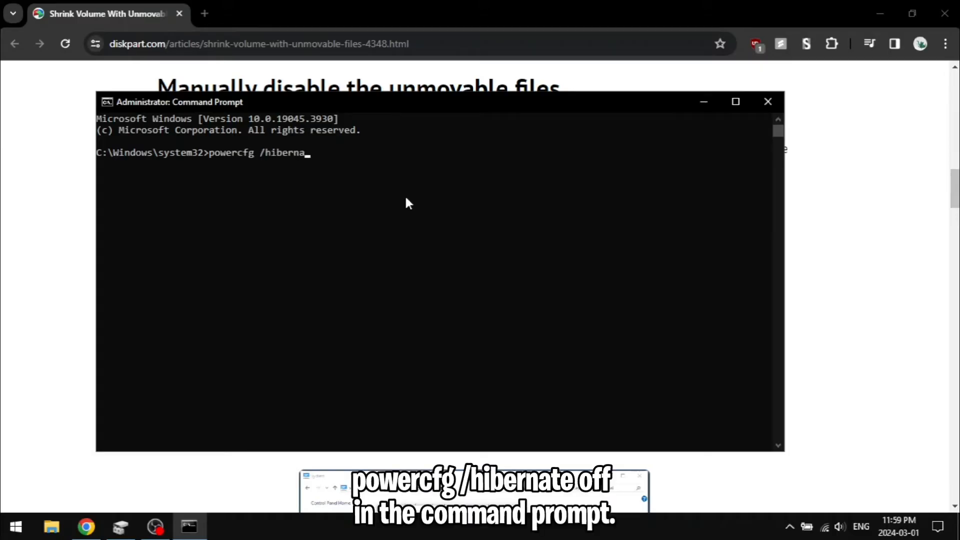
key("Enter")
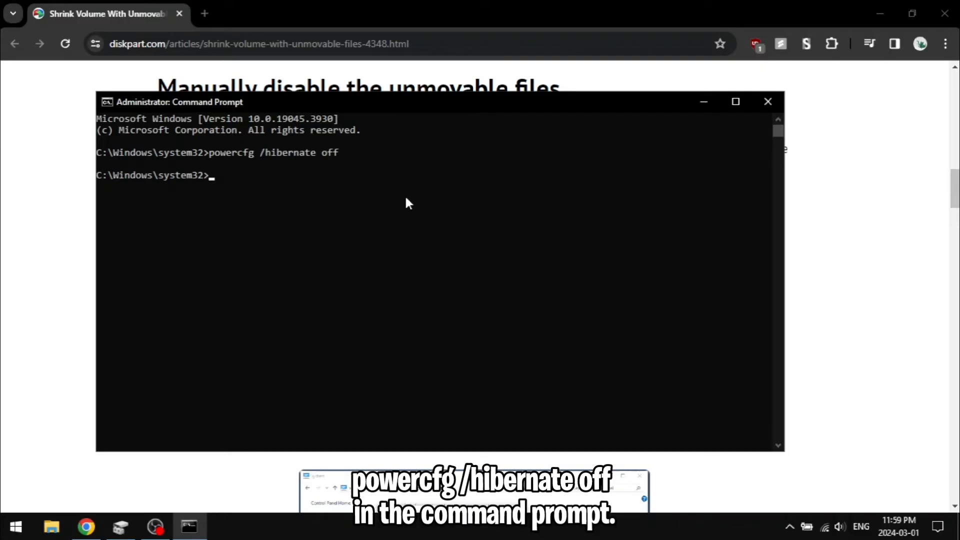
left_click(768, 101)
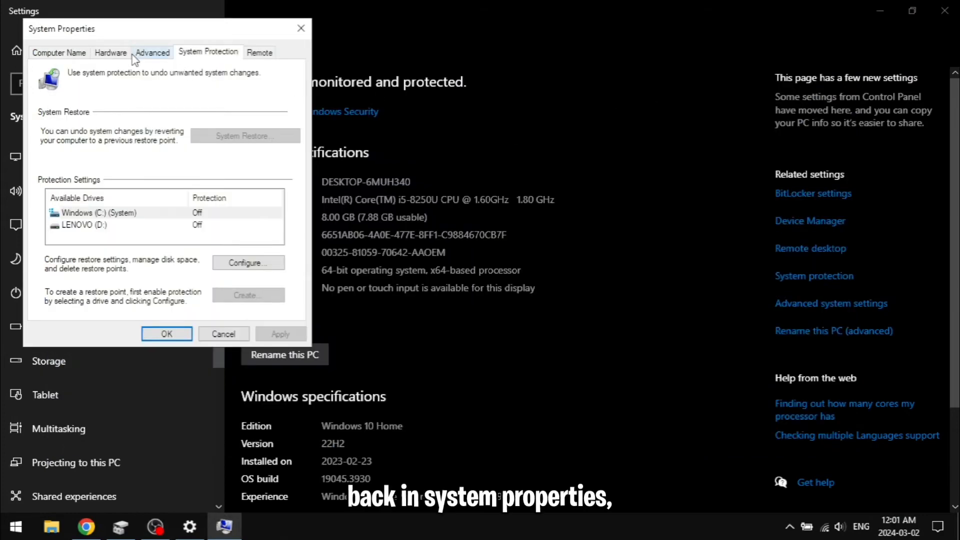
Turn off automatic paging file management and set No paging file for drive C:
left_click(152, 52)
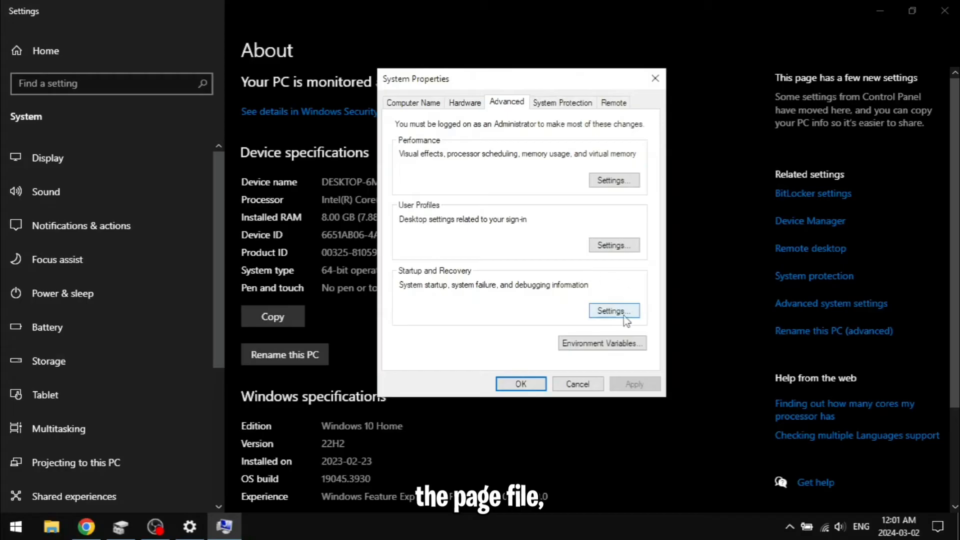
left_click(614, 180)
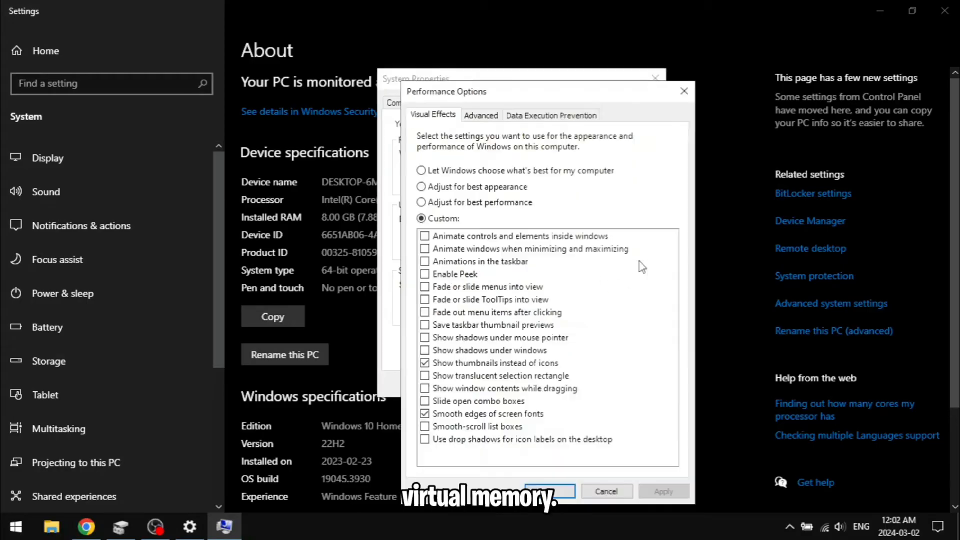
left_click(481, 115)
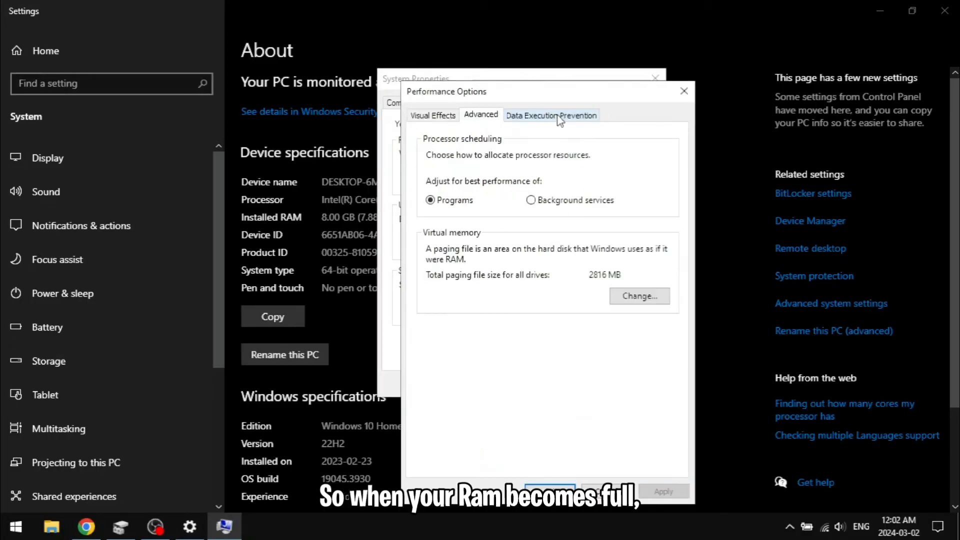
left_click(639, 296)
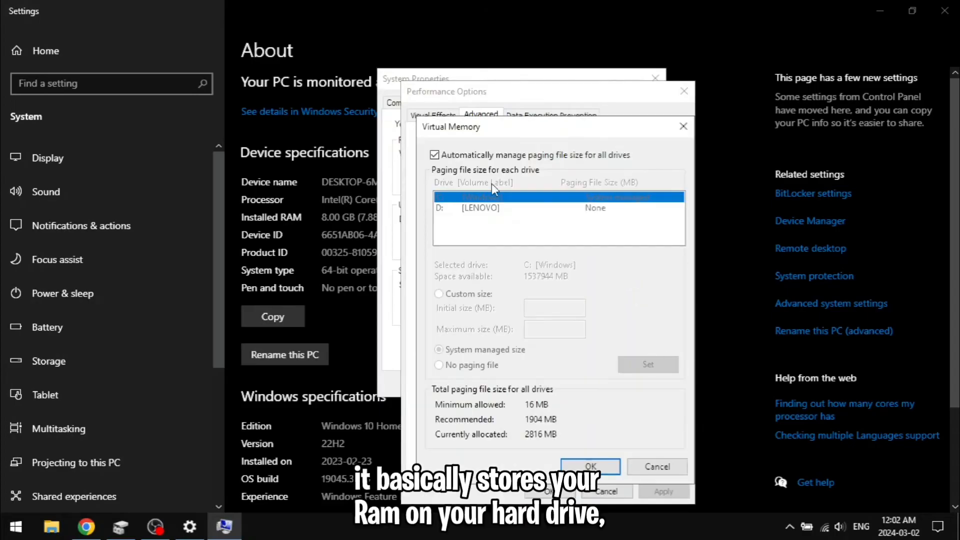
left_click(434, 155)
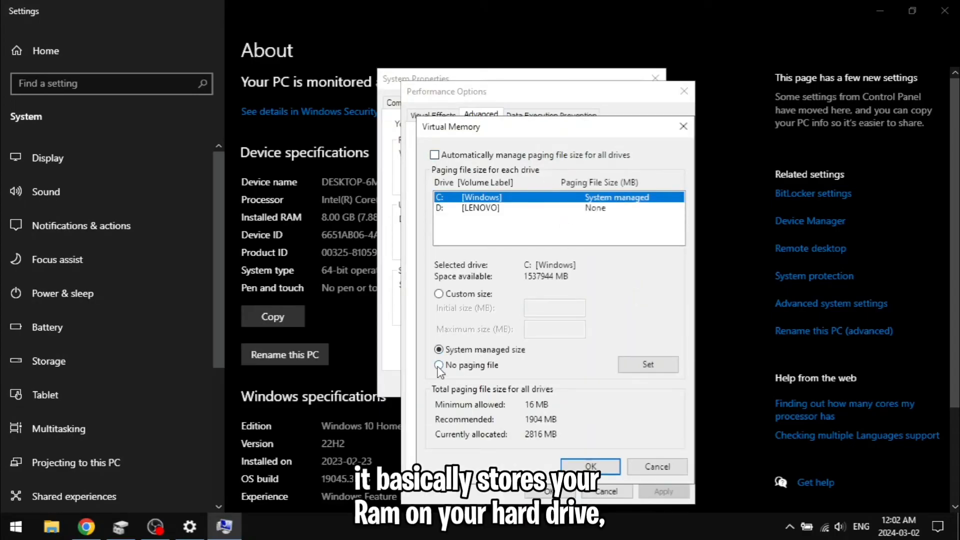
left_click(647, 364)
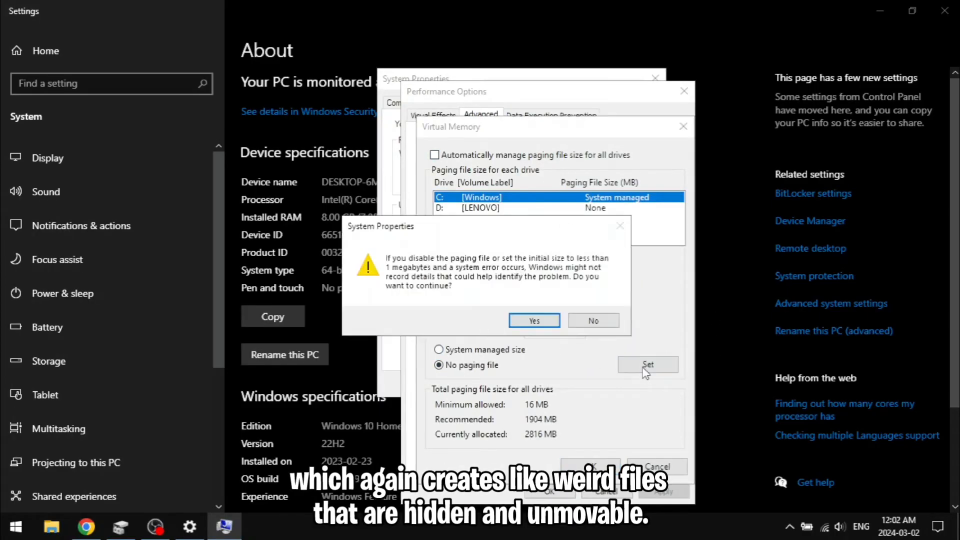
mouse_move(533, 317)
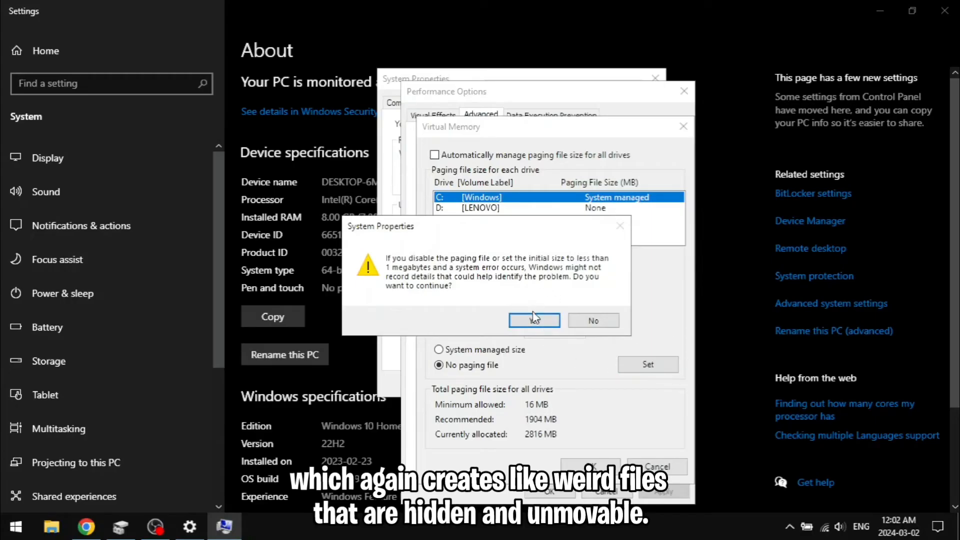
left_click(534, 320)
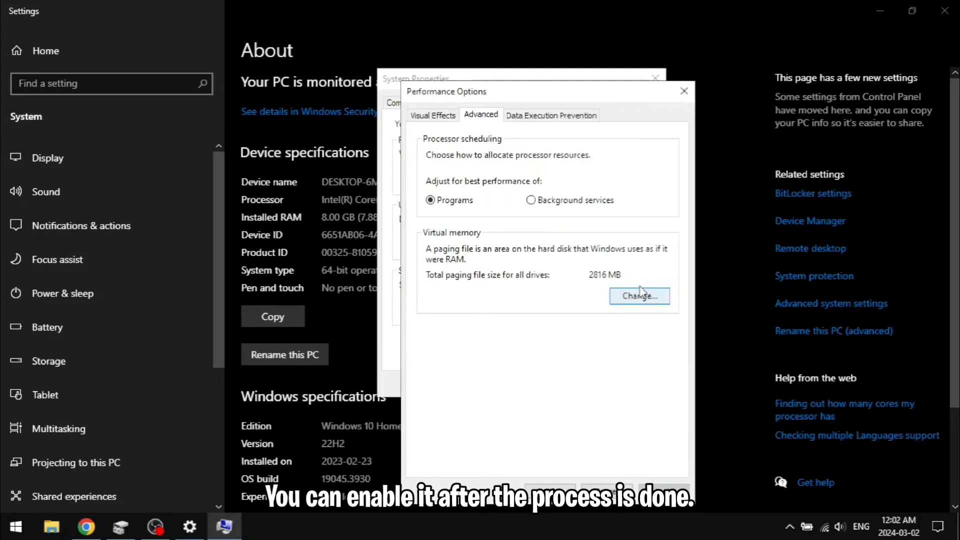
left_click(639, 296)
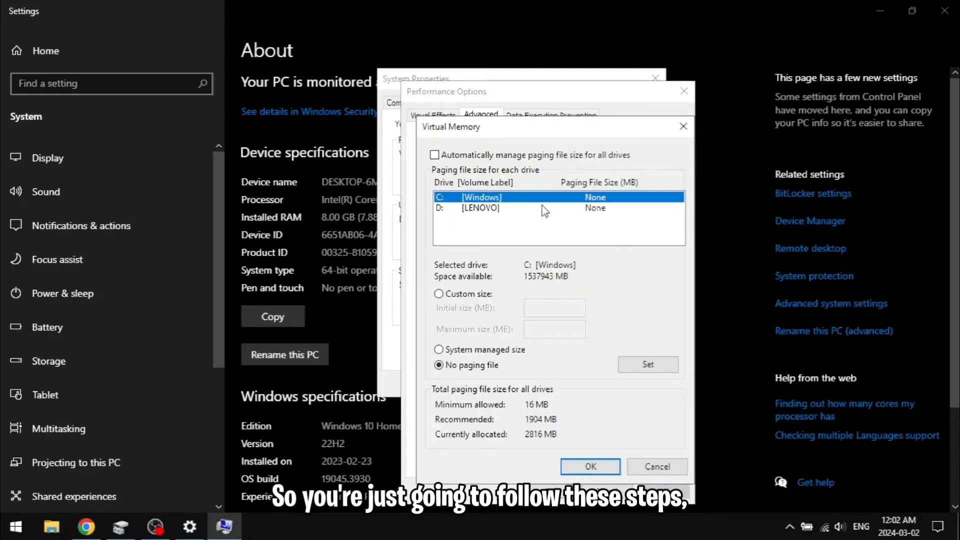
left_click(591, 467)
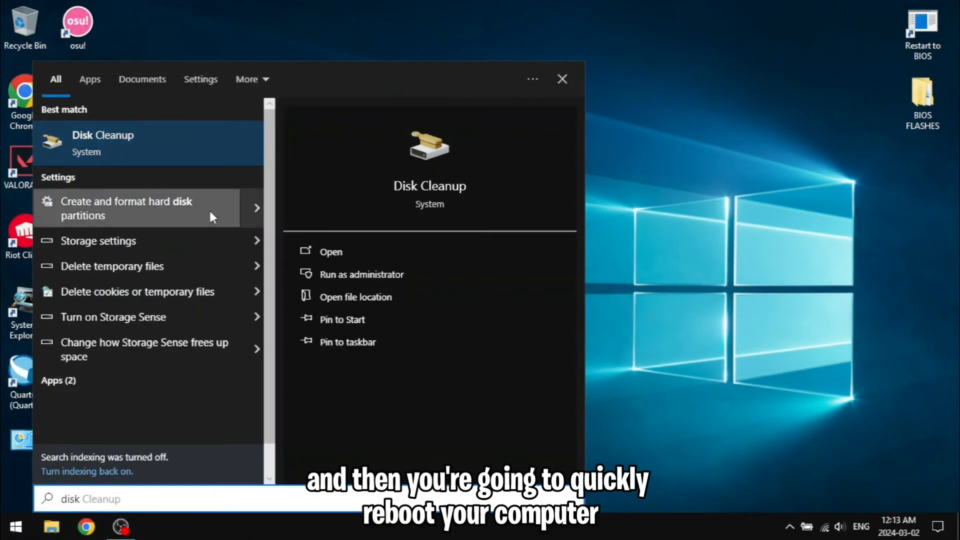
Open Disk Management and Shrink Volume on Windows (C:), now offering 1,538,410 MB
left_click(126, 208)
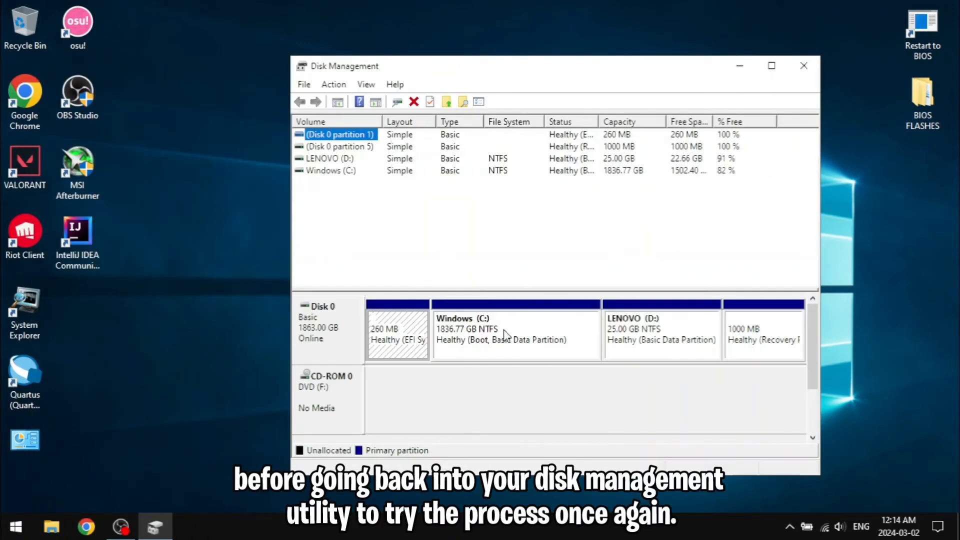
right_click(505, 333)
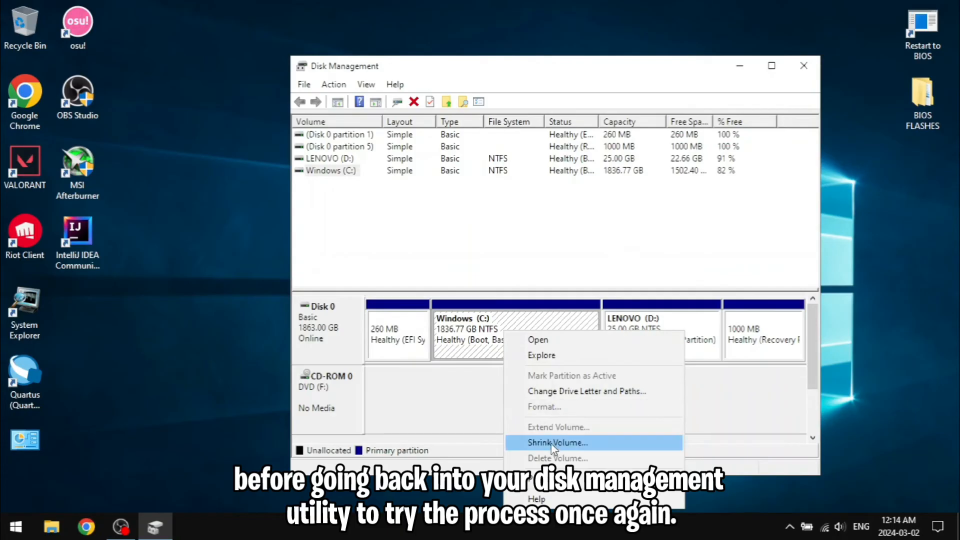
left_click(557, 442)
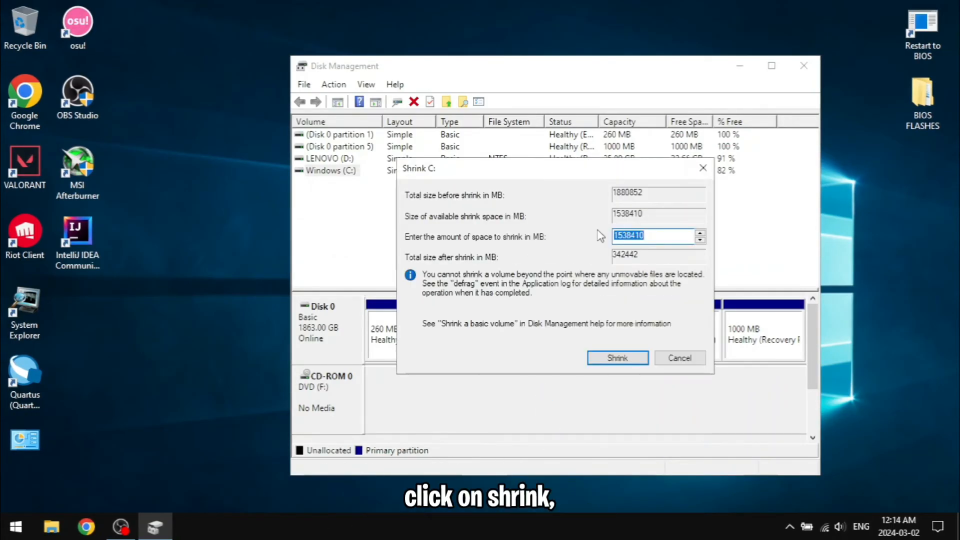
mouse_move(593, 219)
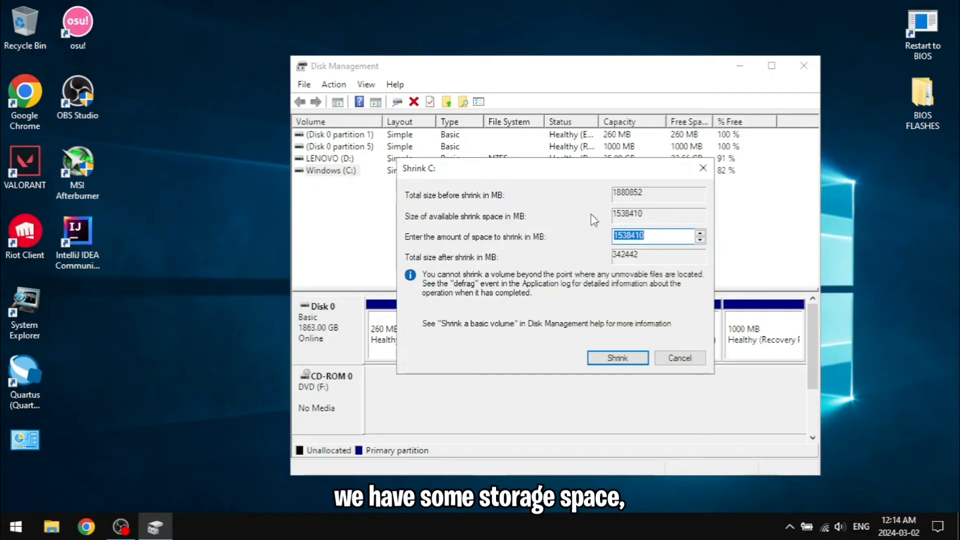
mouse_move(507, 250)
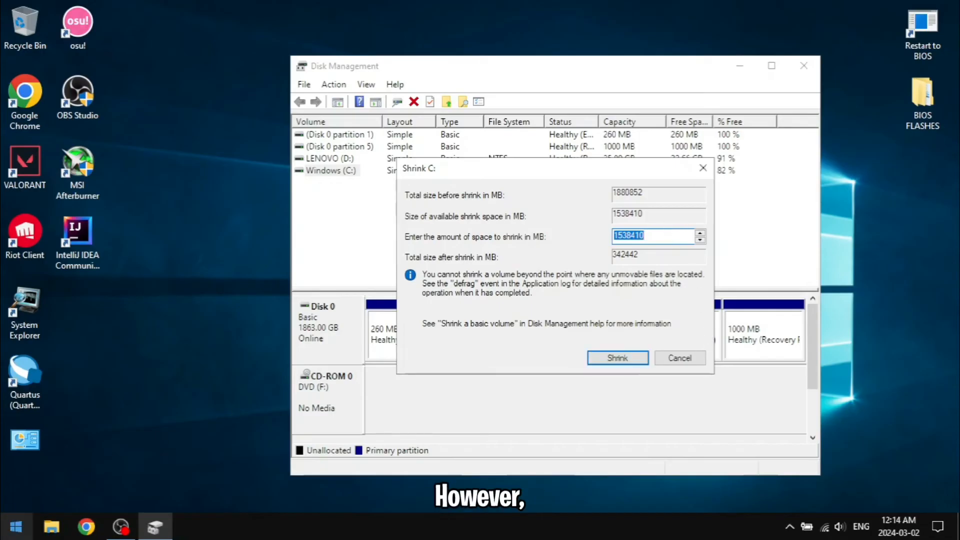
left_click(18, 522)
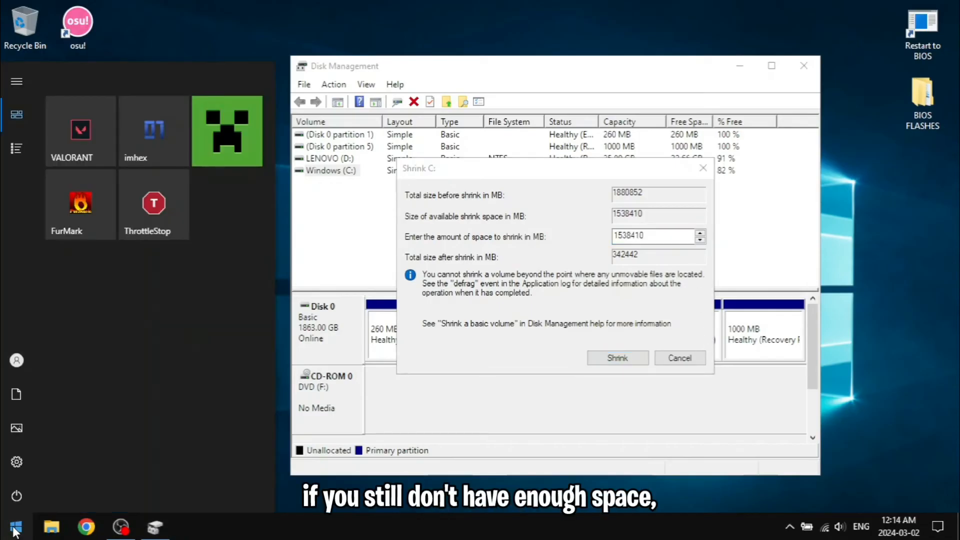
type("defragment and Optimize Drives")
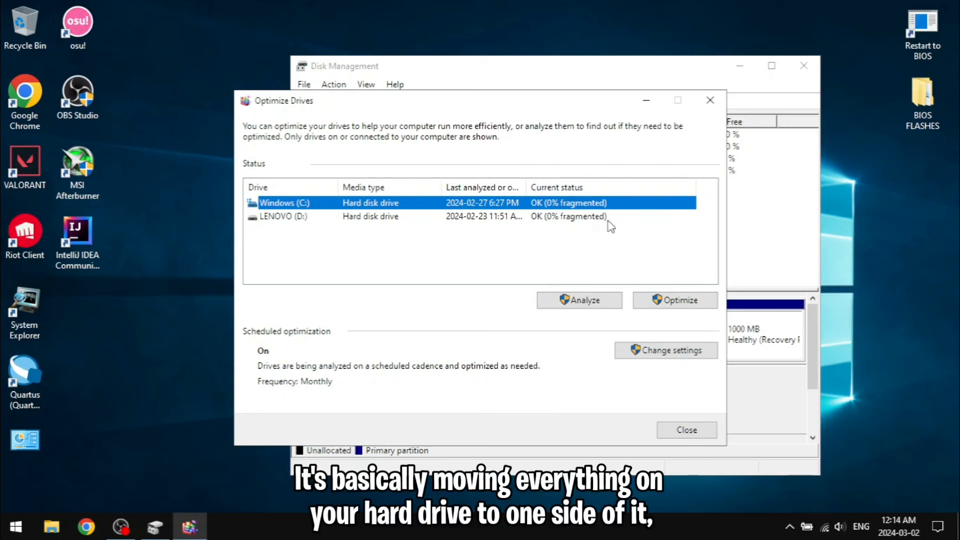
mouse_move(698, 429)
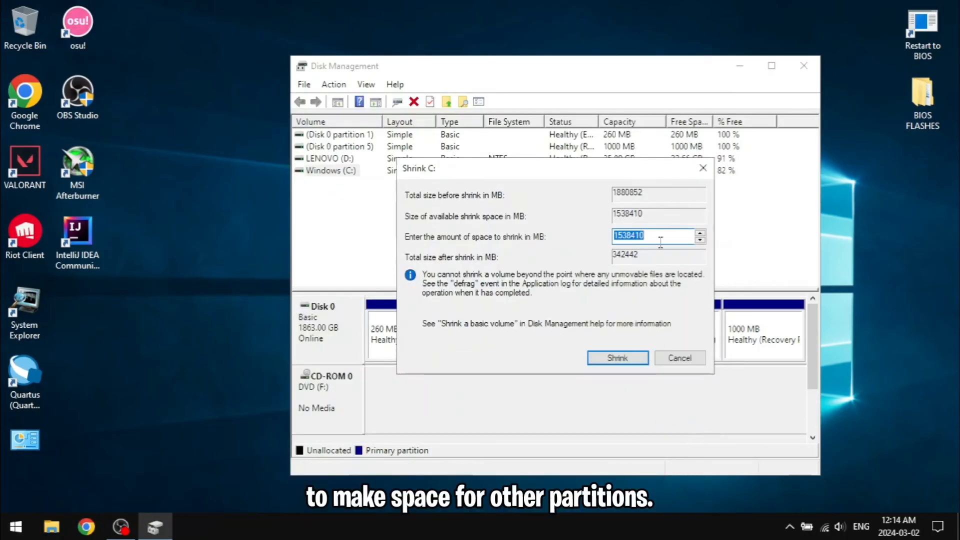
mouse_move(517, 243)
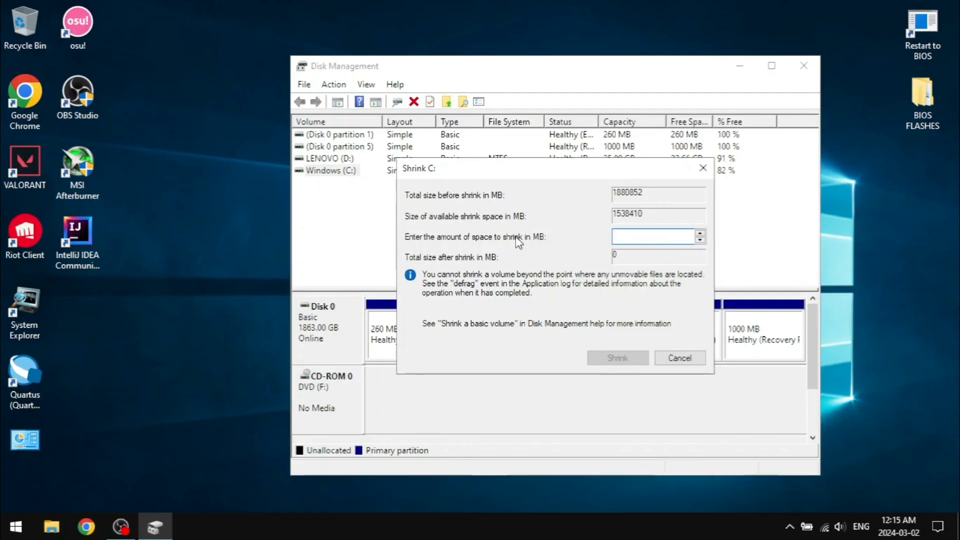
Enter 262144 MB as the amount to shrink C: and apply it
type("262144")
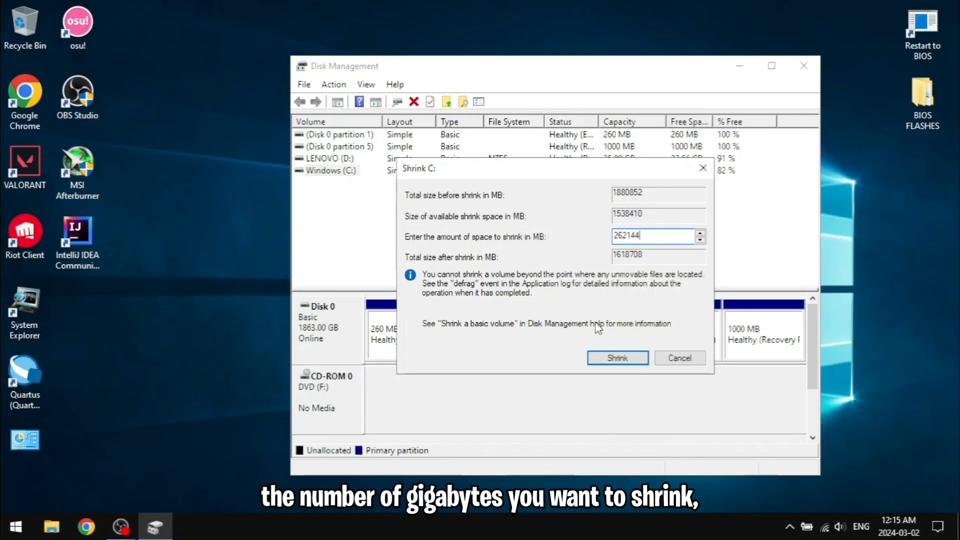
left_click(617, 358)
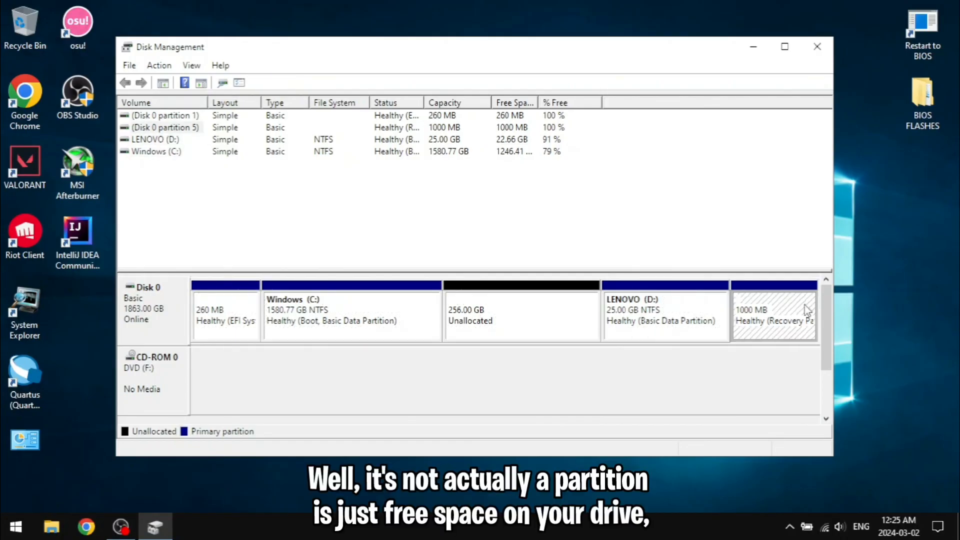
Start a New Simple Volume on the 256 GB unallocated space, cancel it, and exit Disk Management
left_click(529, 307)
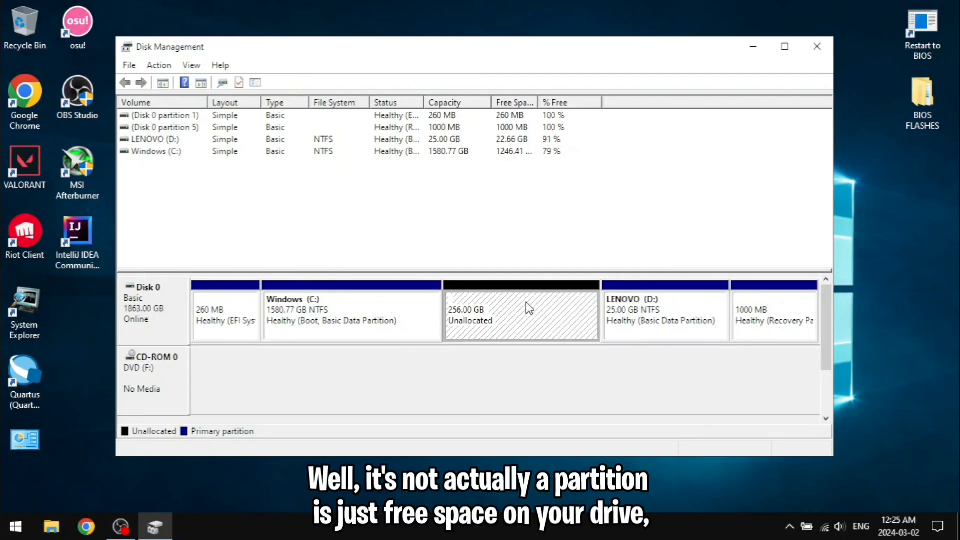
right_click(528, 308)
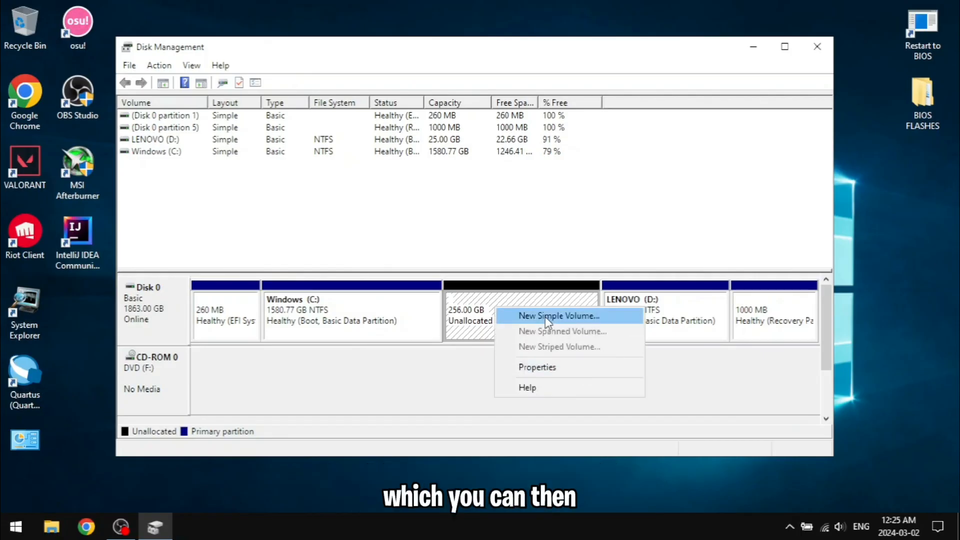
left_click(559, 316)
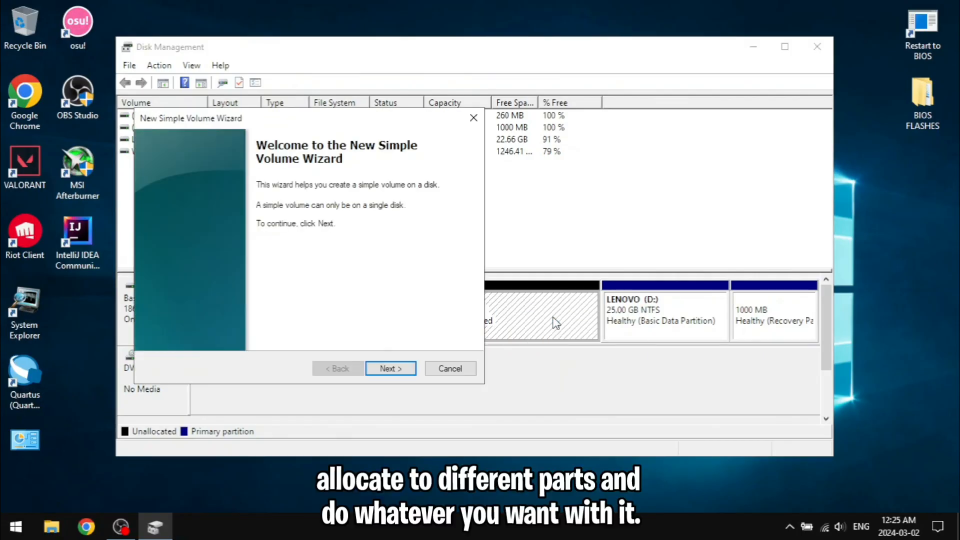
mouse_move(436, 228)
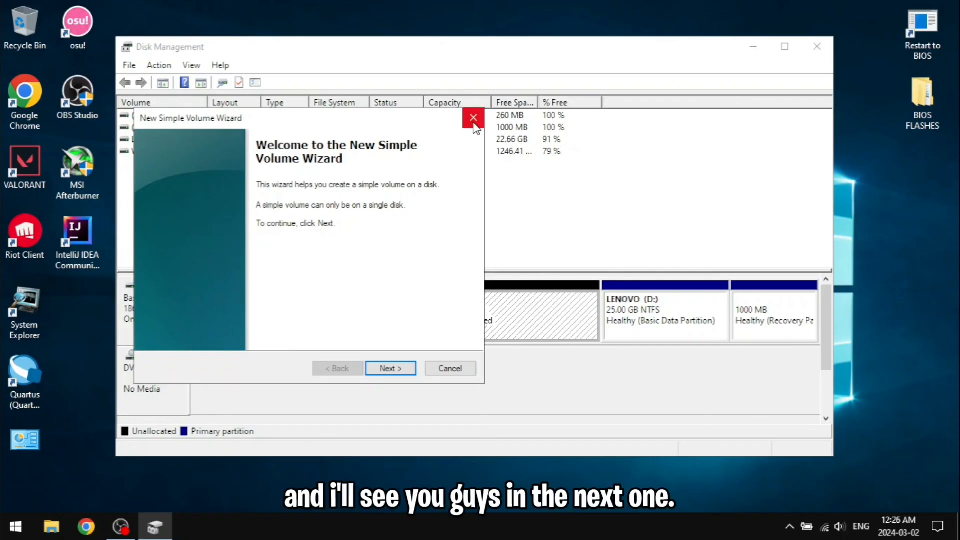
left_click(473, 118)
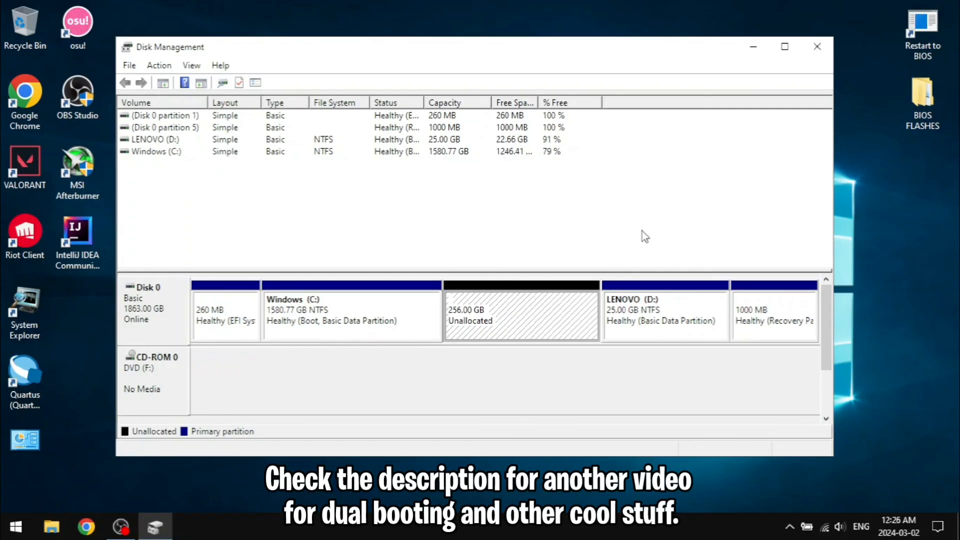
left_click(817, 46)
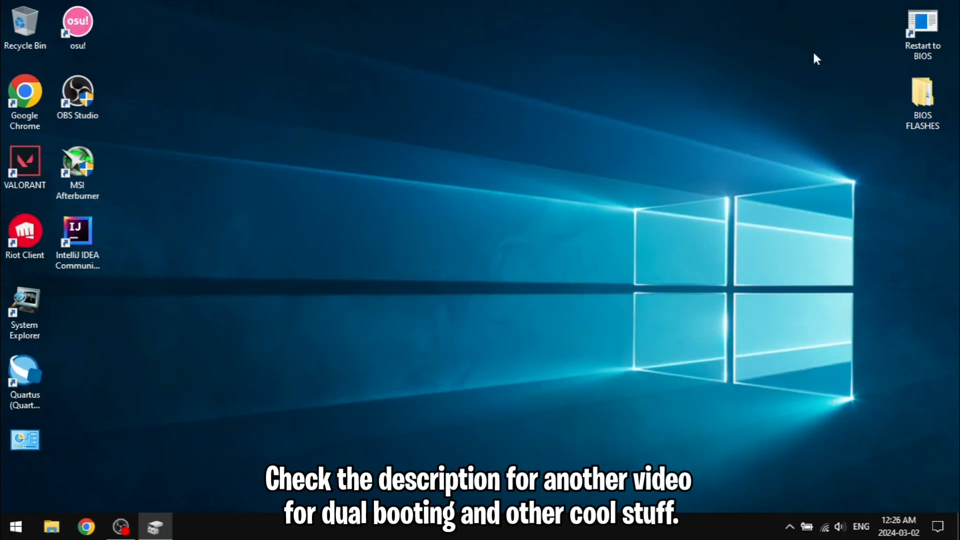